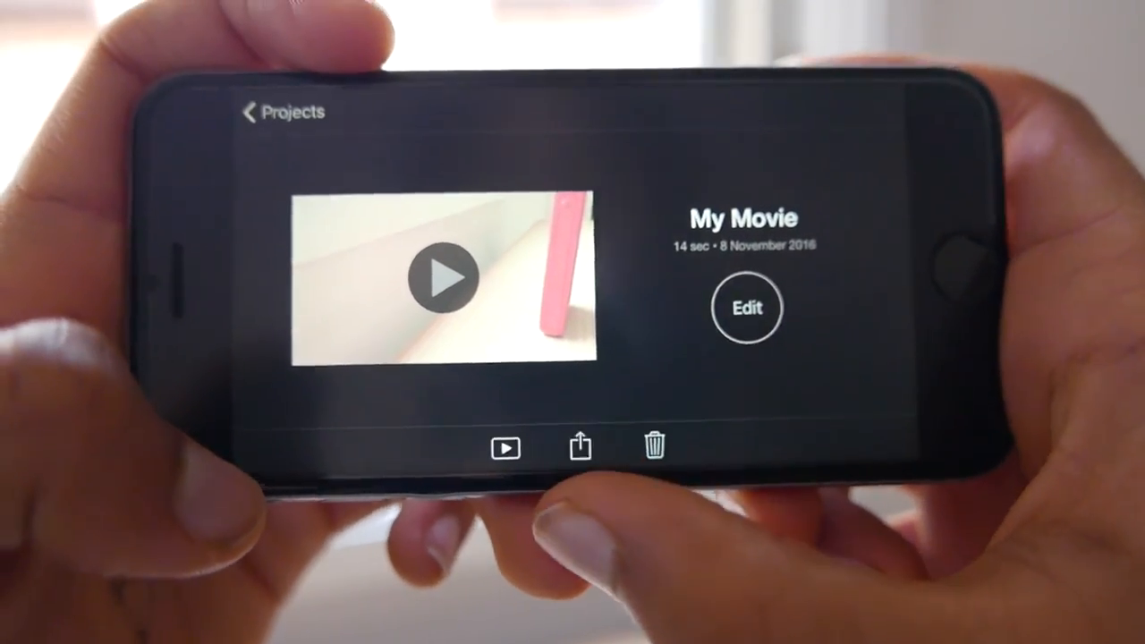
Bring up the share sheet for the 14-second 'My Movie' project
left_click(578, 447)
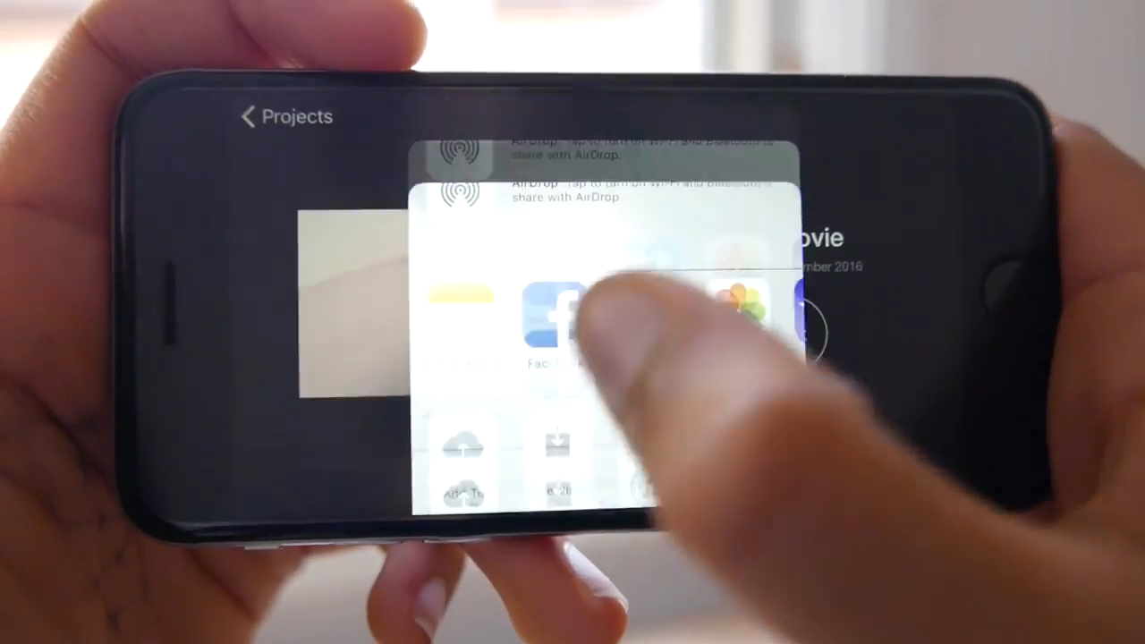